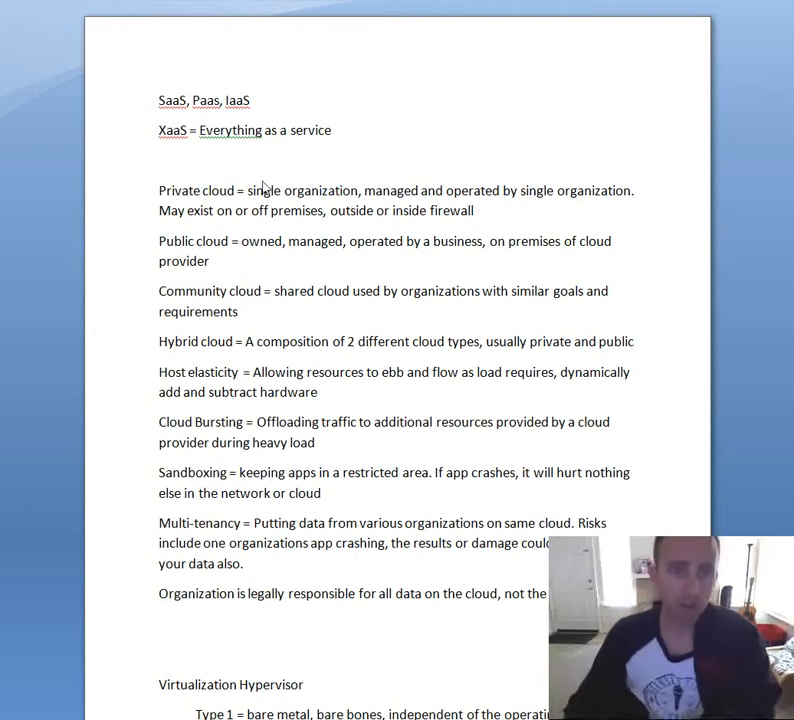
mouse_move(170, 118)
text(S)
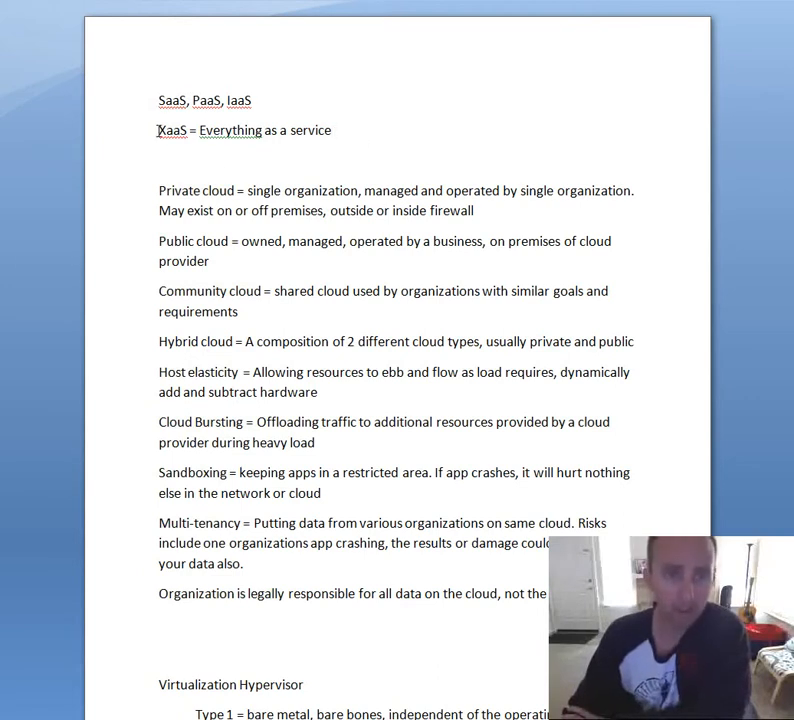
Step: Page down through the notes to the virtualization hypervisor types and snapshots
double_click(172, 130)
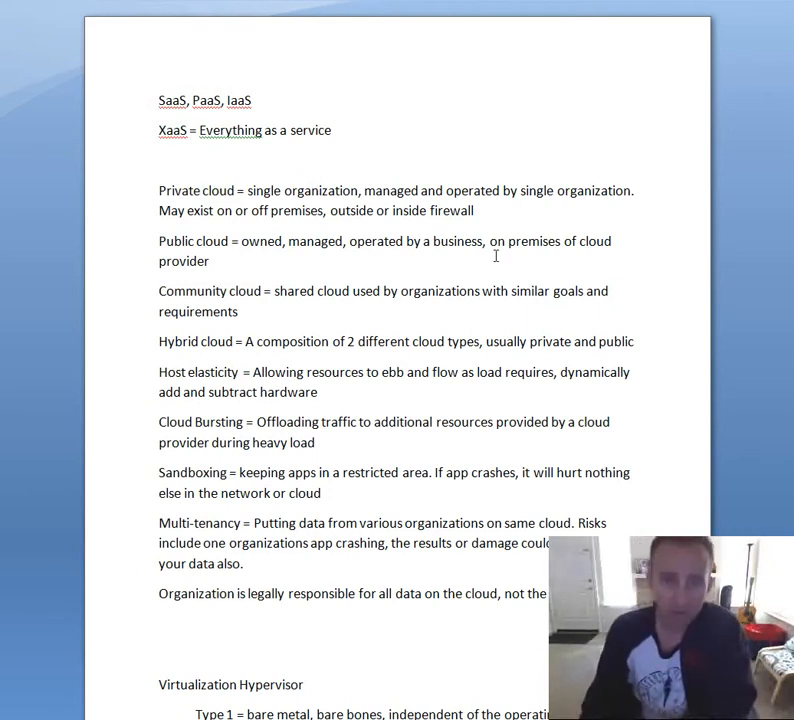
click(160, 160)
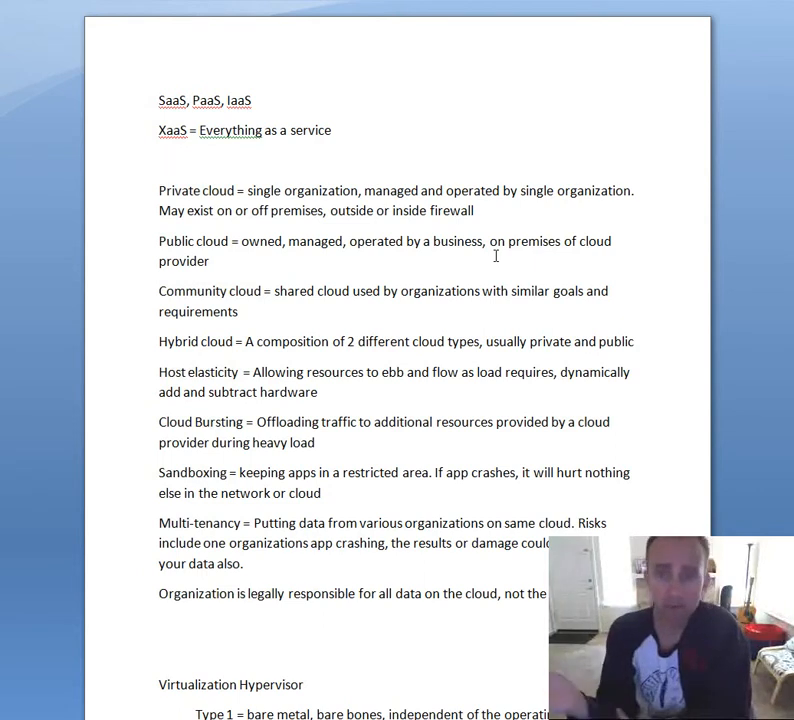
click(160, 160)
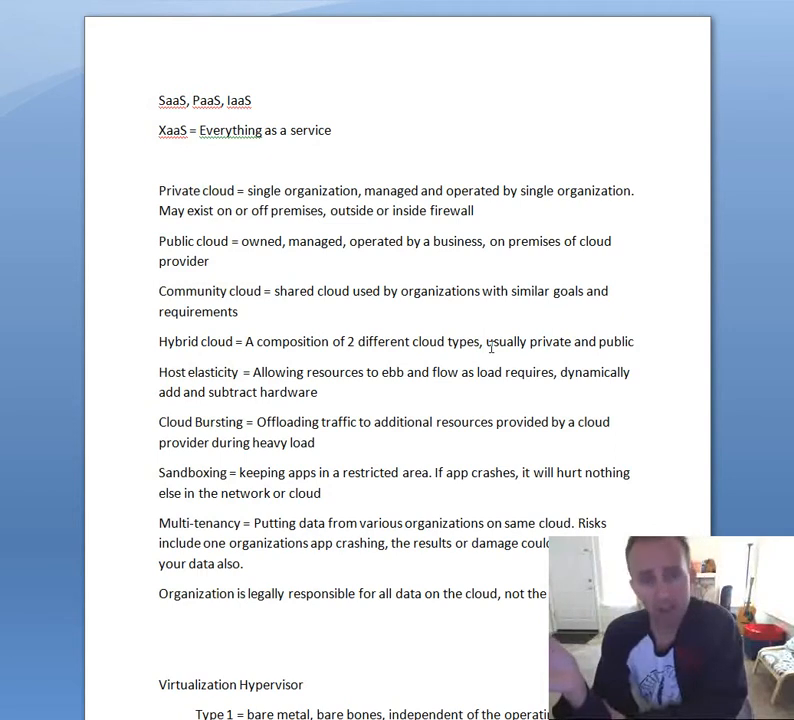
click(160, 160)
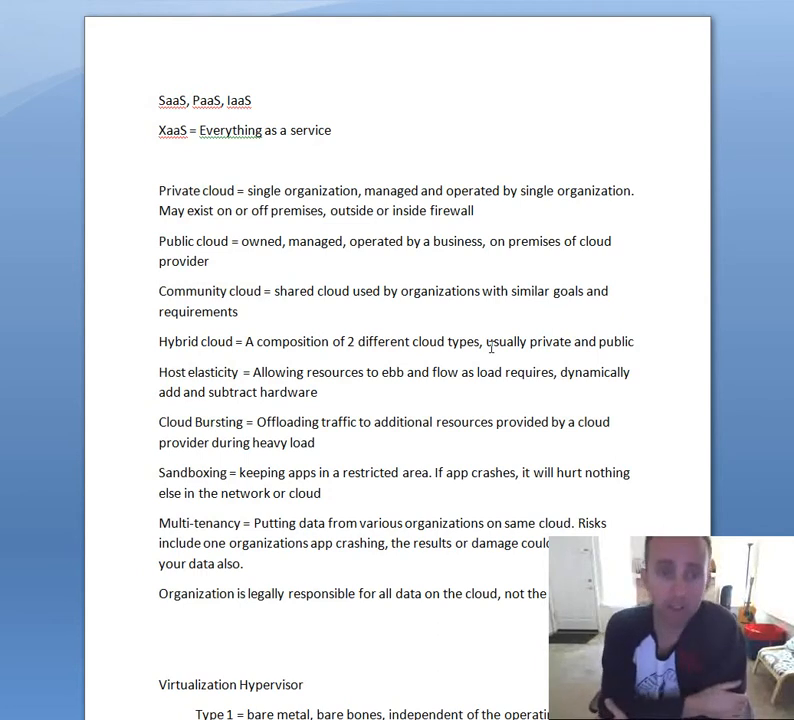
click(160, 160)
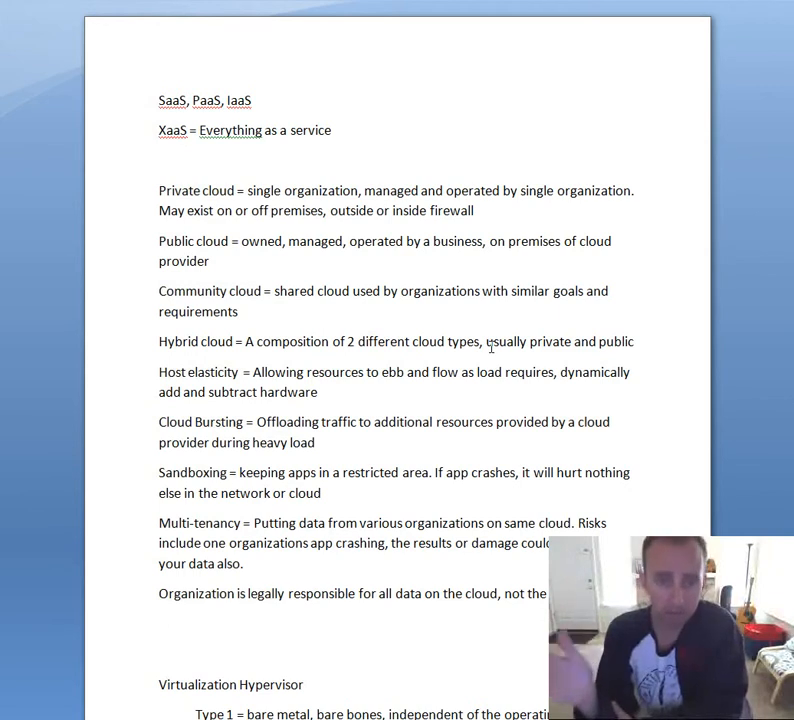
click(160, 160)
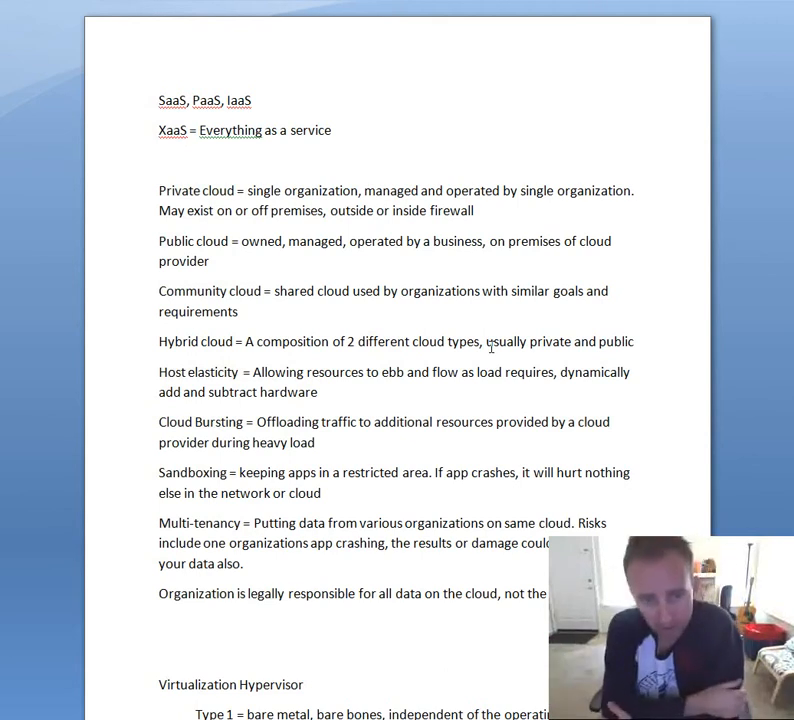
click(160, 160)
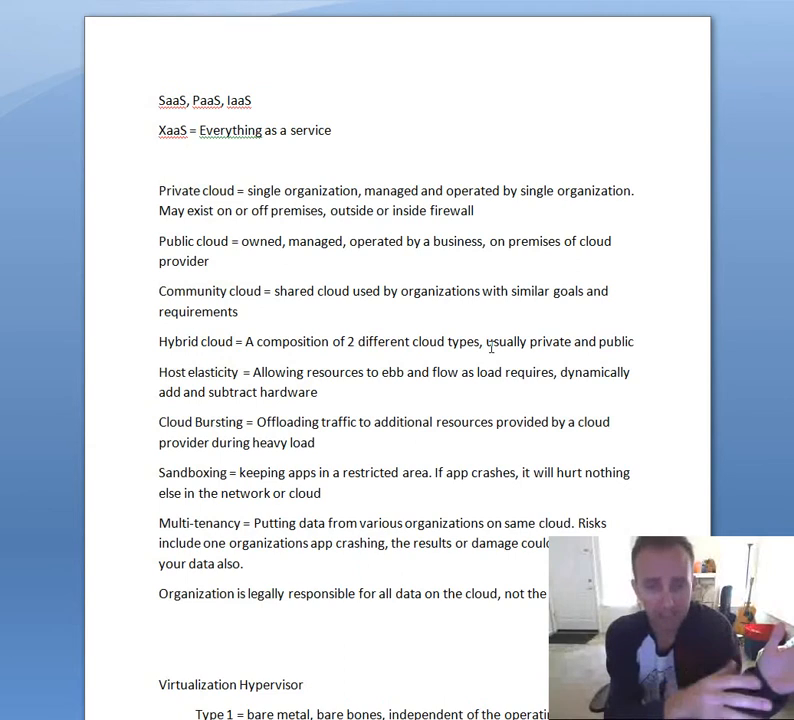
click(160, 160)
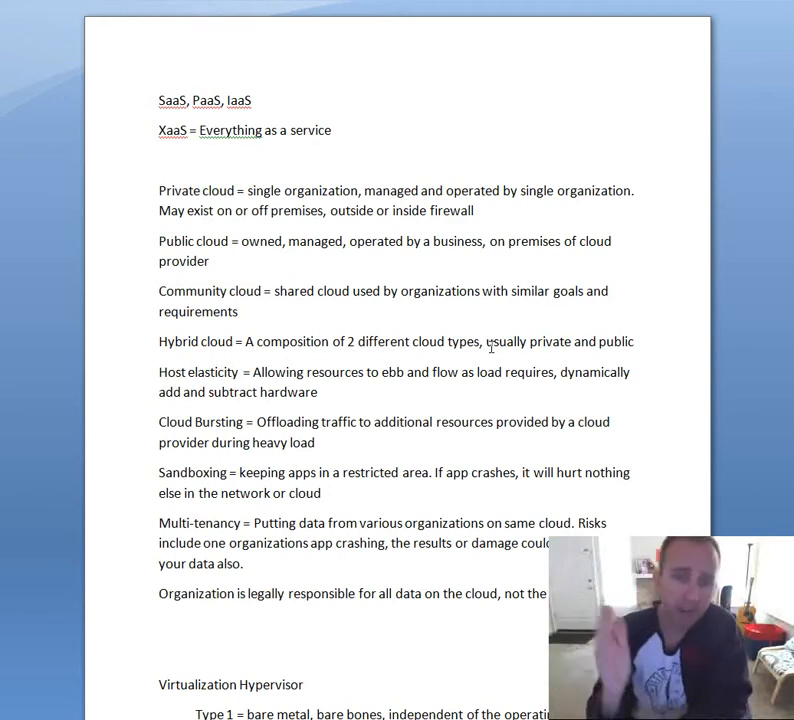
click(160, 160)
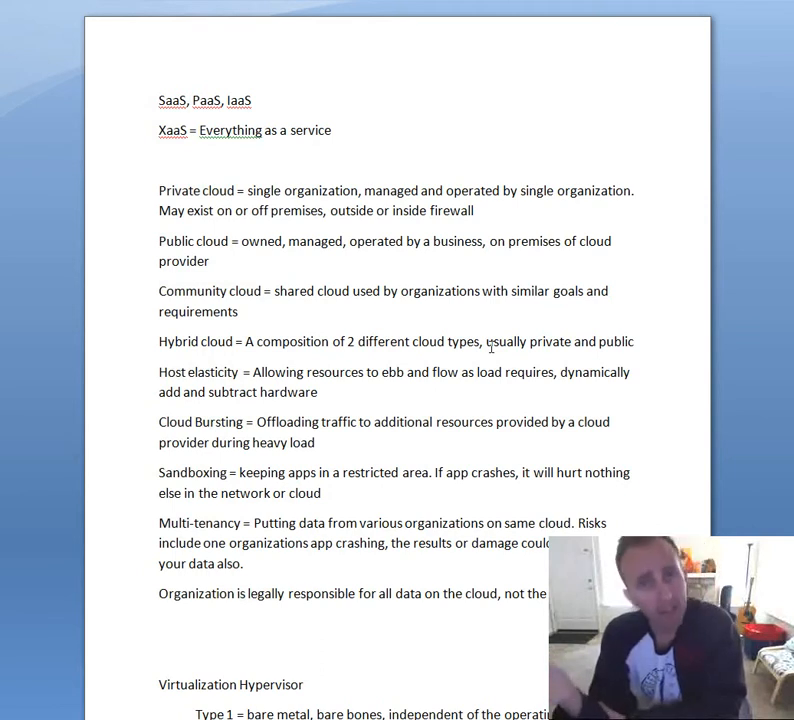
click(160, 160)
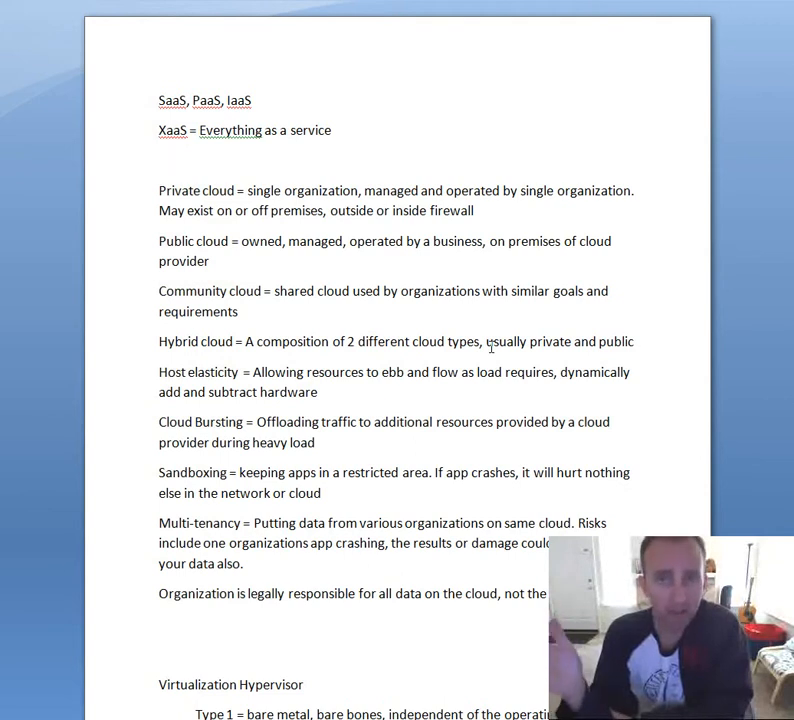
click(160, 160)
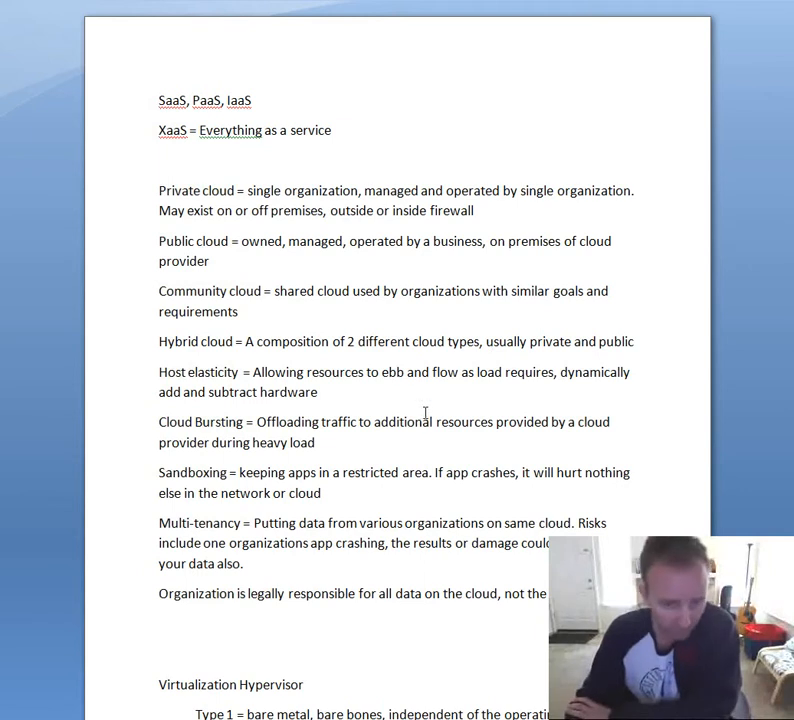
Step: Scroll on to the QoS notes and the start of the database and applications section
scroll(down, 3)
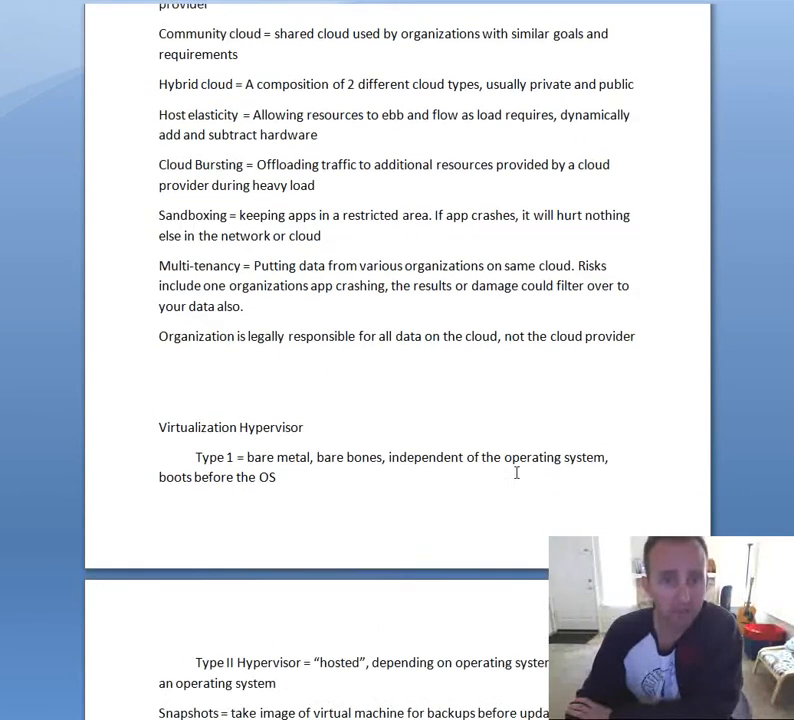
scroll(down, 3)
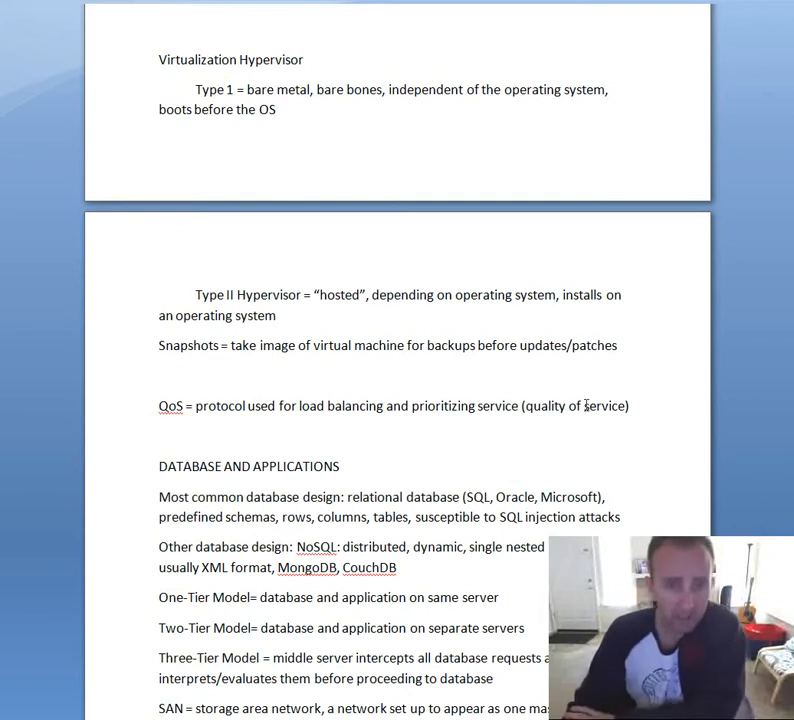
scroll(down, 3)
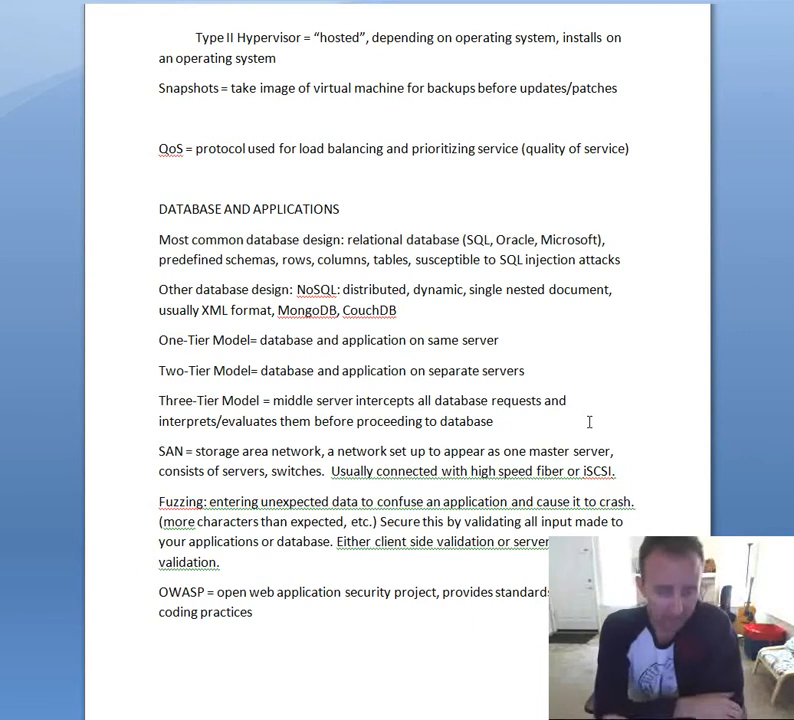
Step: Scroll to the page with CERT, baselining, hotfixes, patches, service packs and Microsoft file permissions
scroll(up, 3)
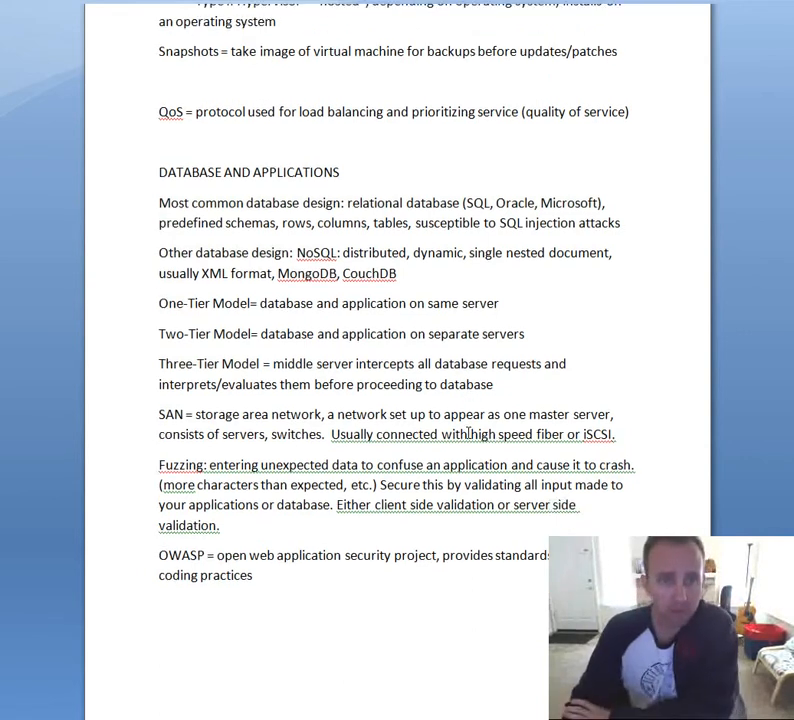
scroll(down, 3)
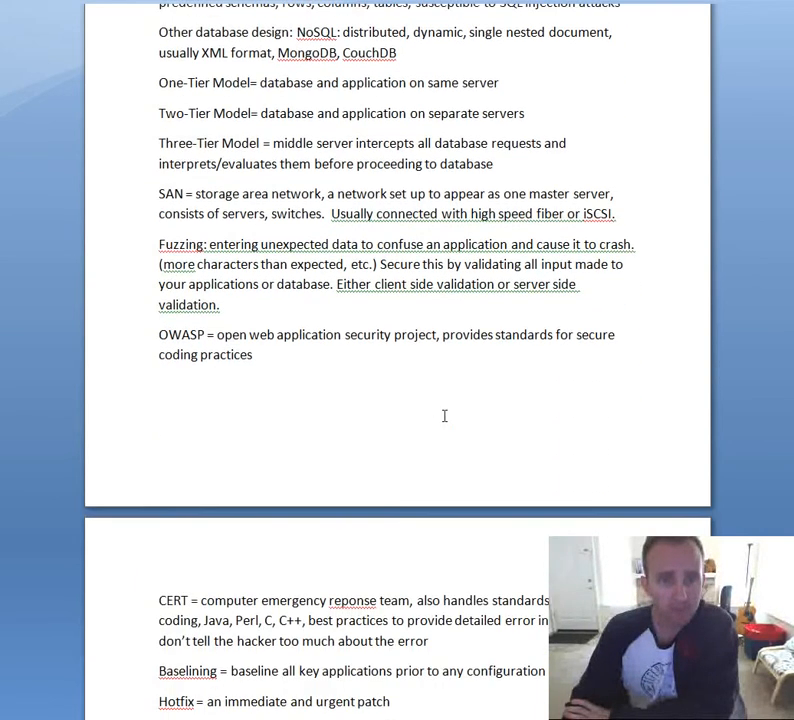
scroll(down, 3)
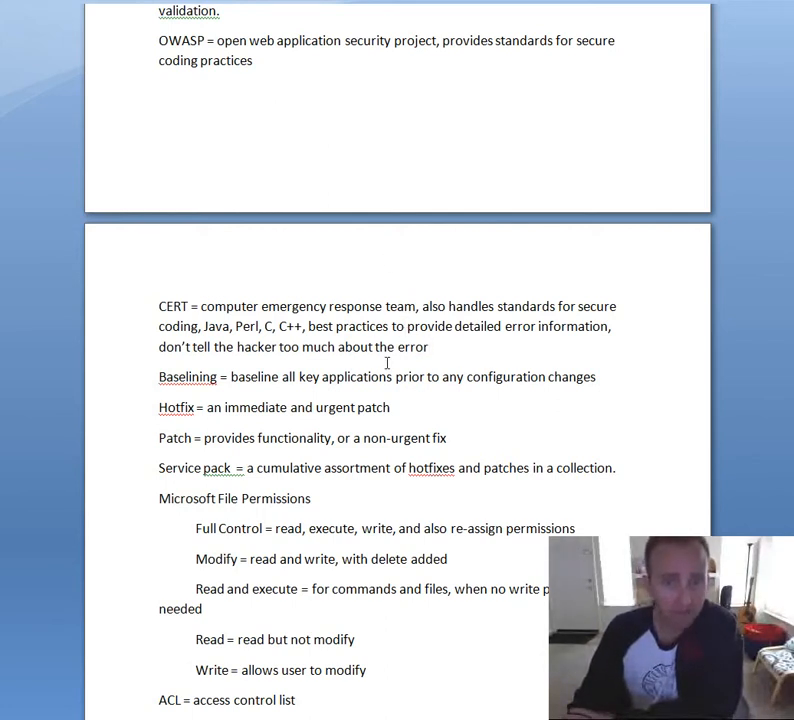
mouse_move(484, 336)
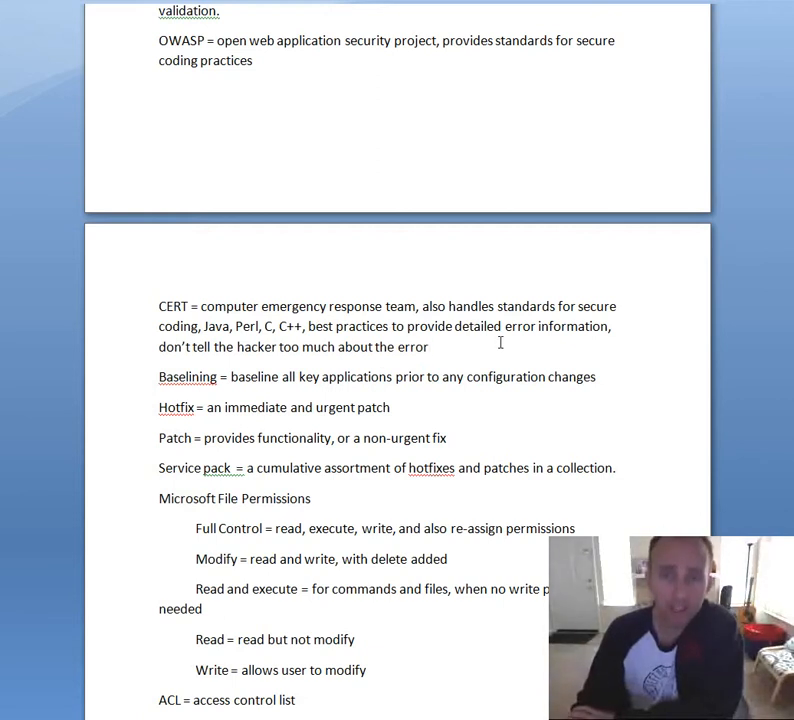
click(430, 346)
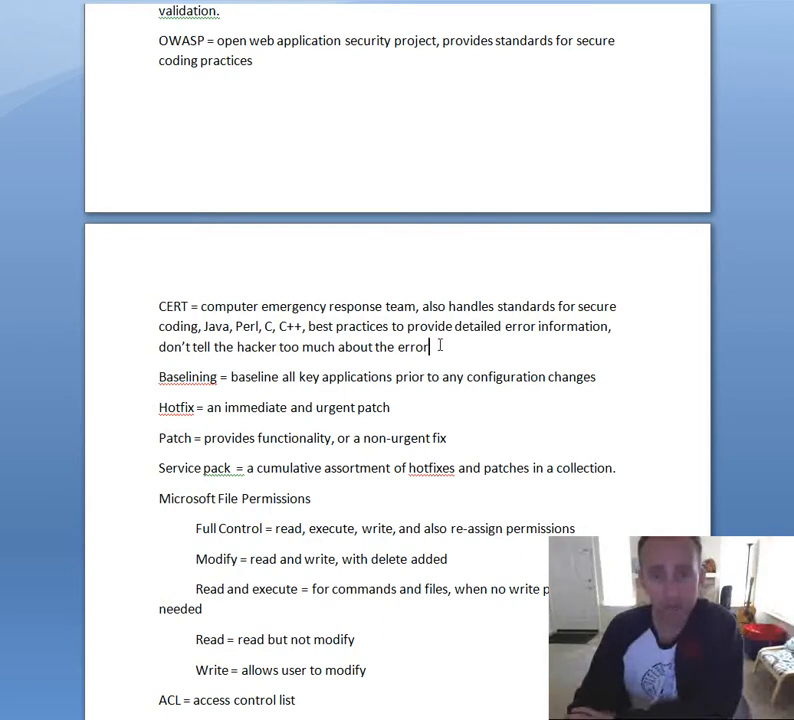
scroll(down, 3)
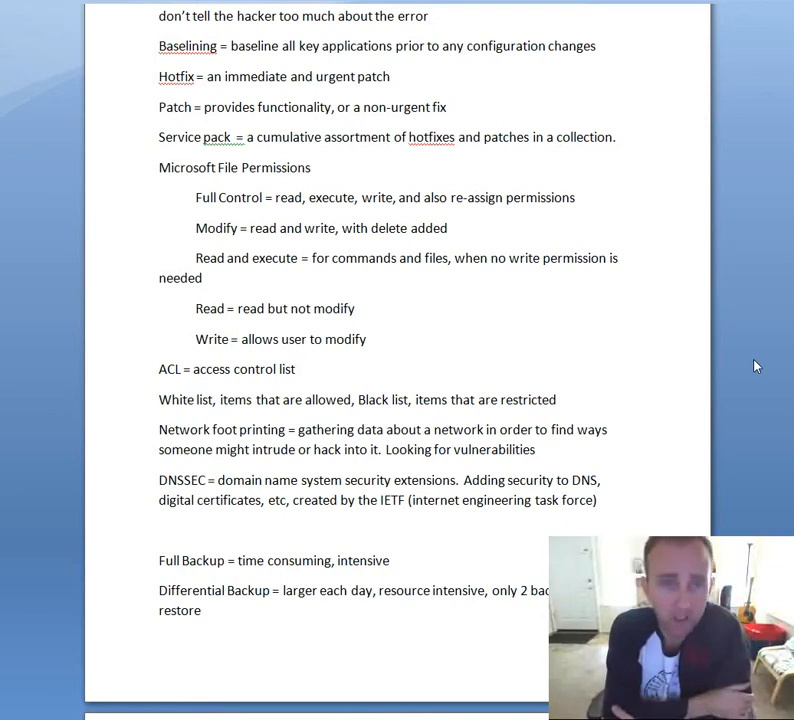
click(430, 16)
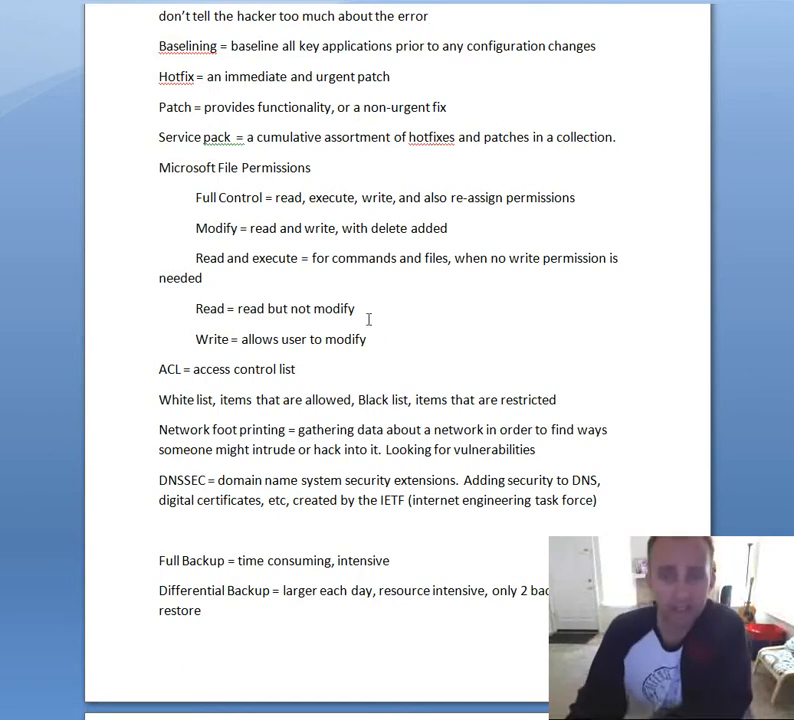
scroll(down, 3)
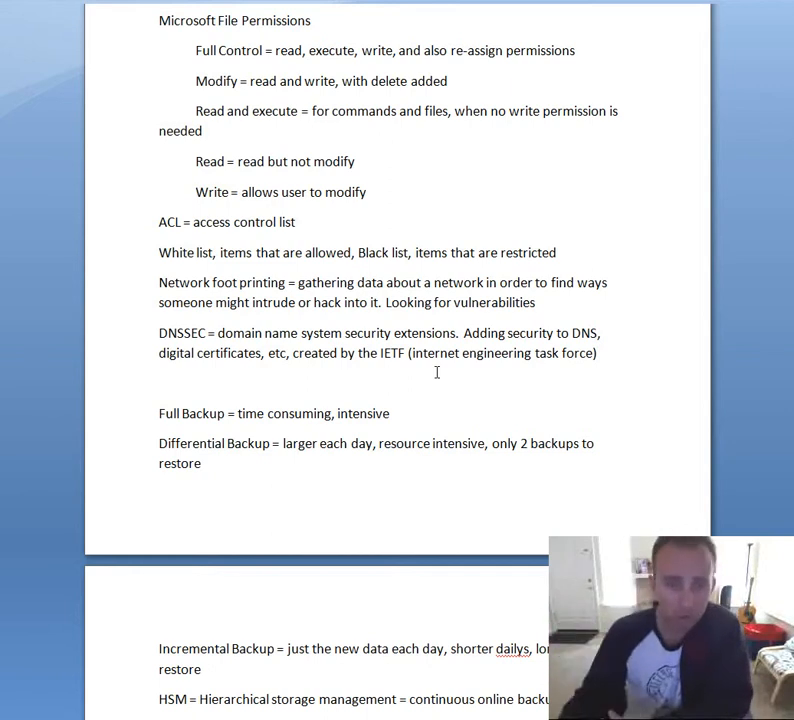
scroll(down, 3)
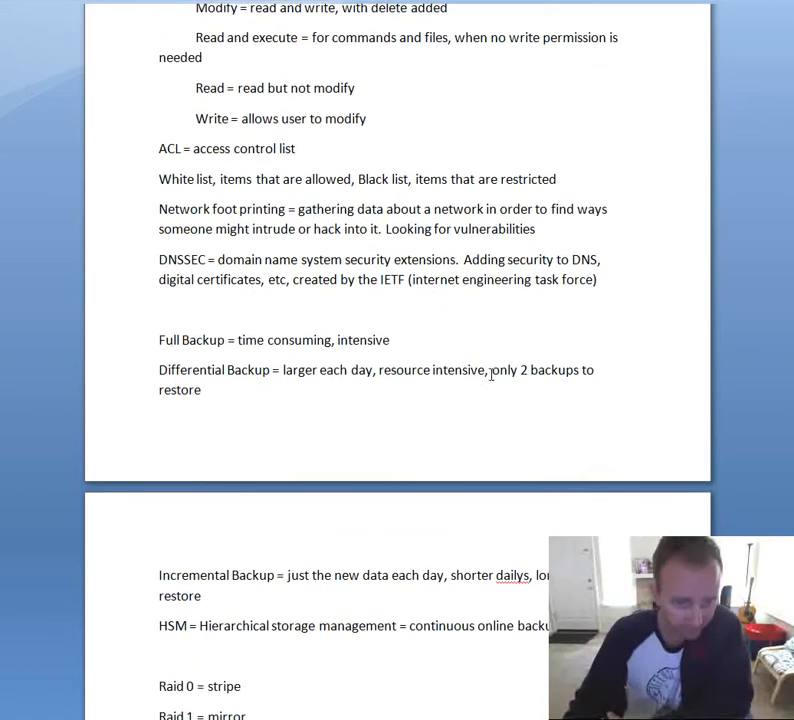
scroll(down, 3)
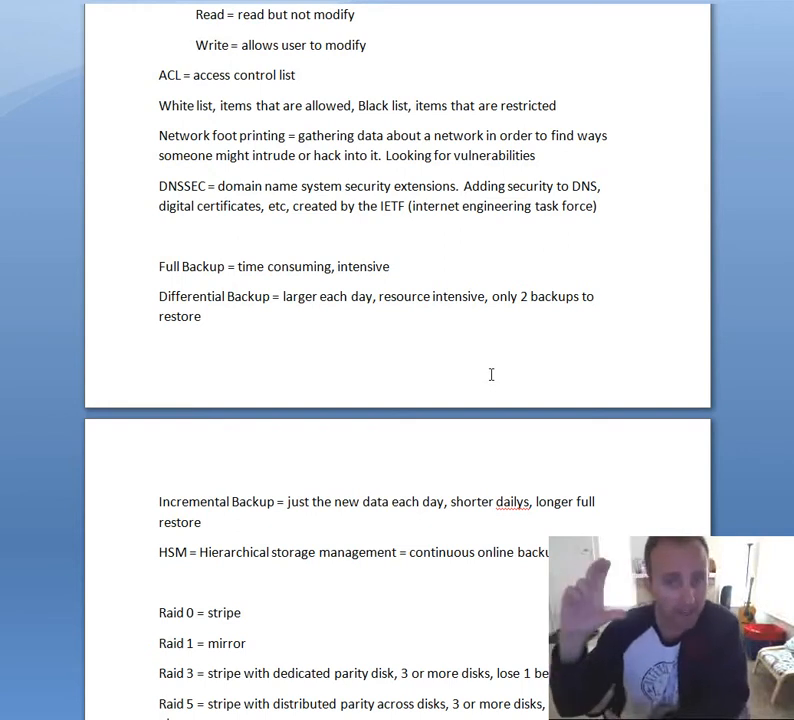
mouse_move(384, 312)
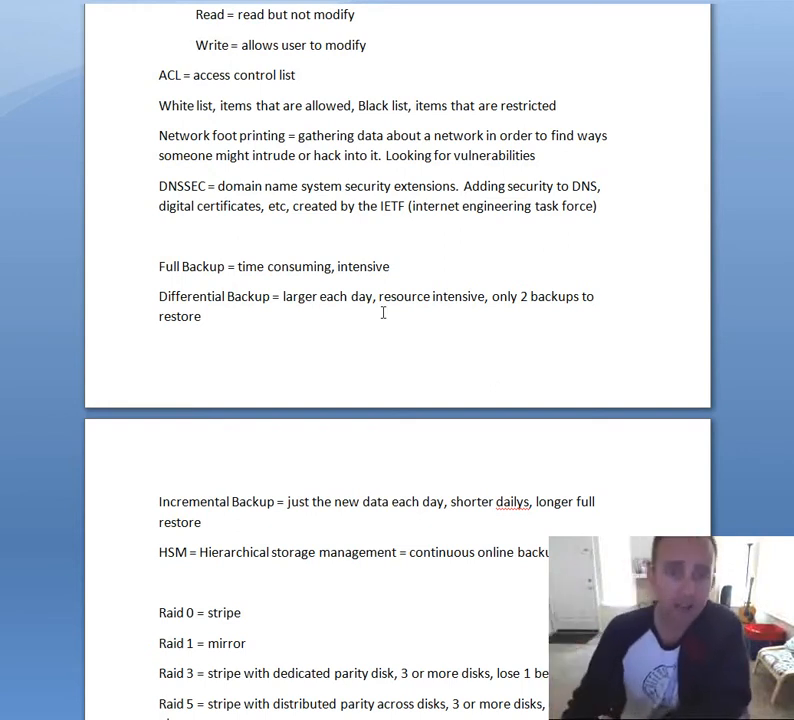
Step: Scroll down to the incremental backup, HSM and RAID level notes
scroll(down, 3)
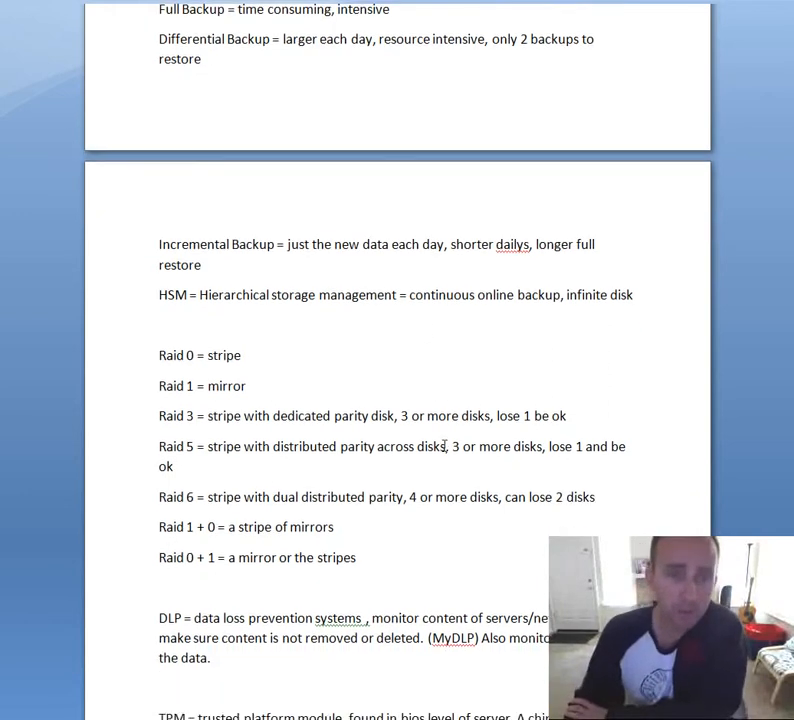
scroll(down, 3)
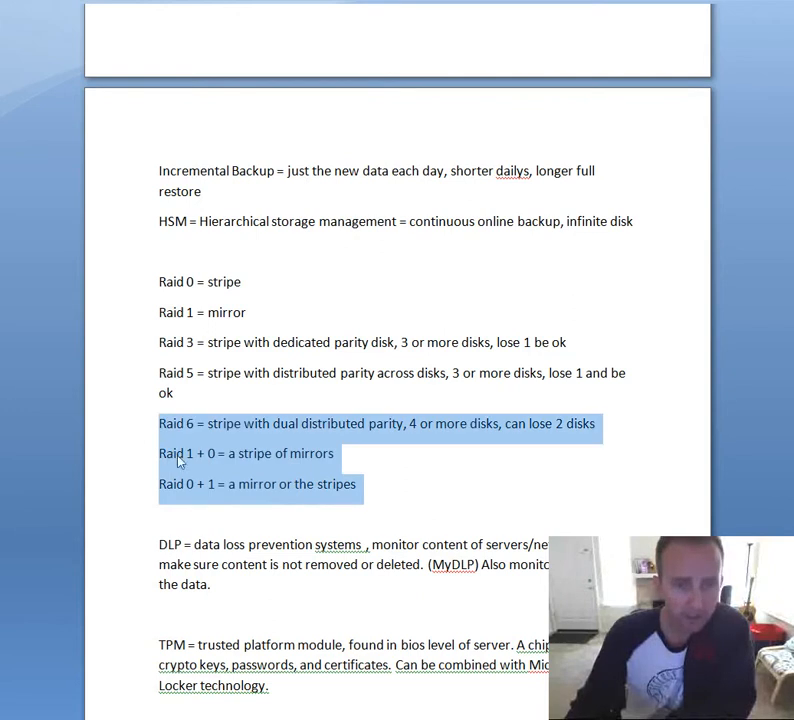
Step: Scroll down from the RAID 0 + 1 line to the DLP, TPM and HSM notes
scroll(down, 3)
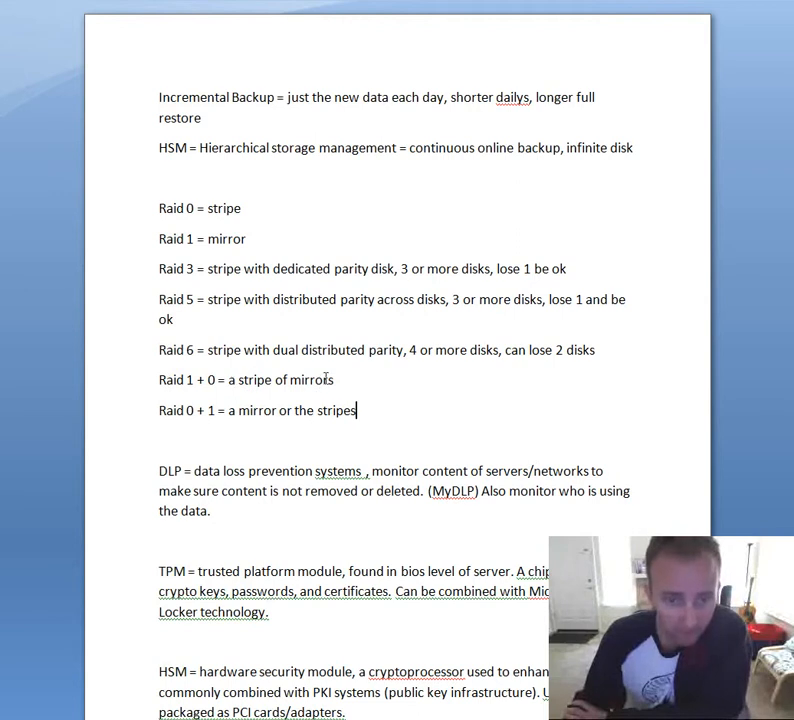
mouse_move(356, 410)
text(f)
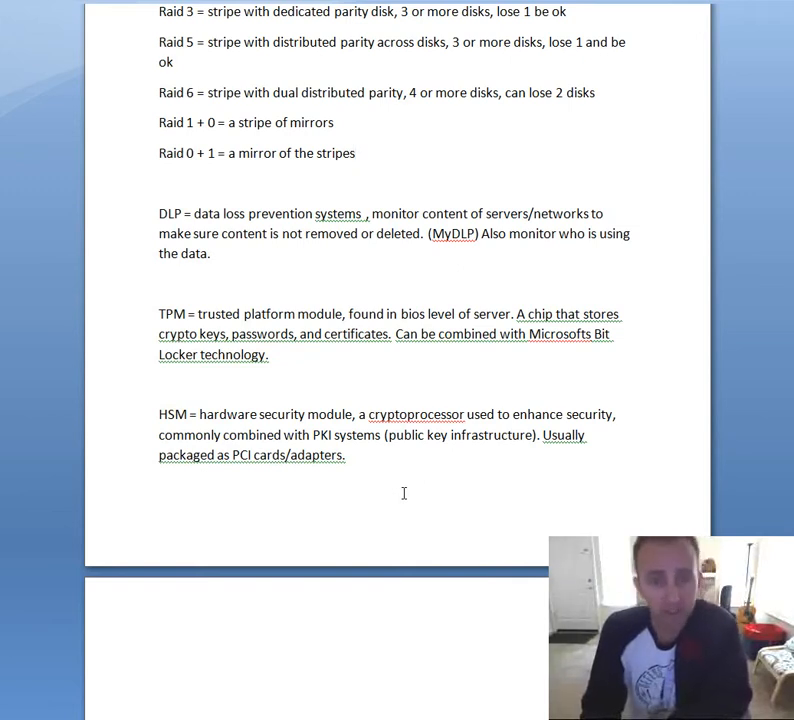
click(356, 152)
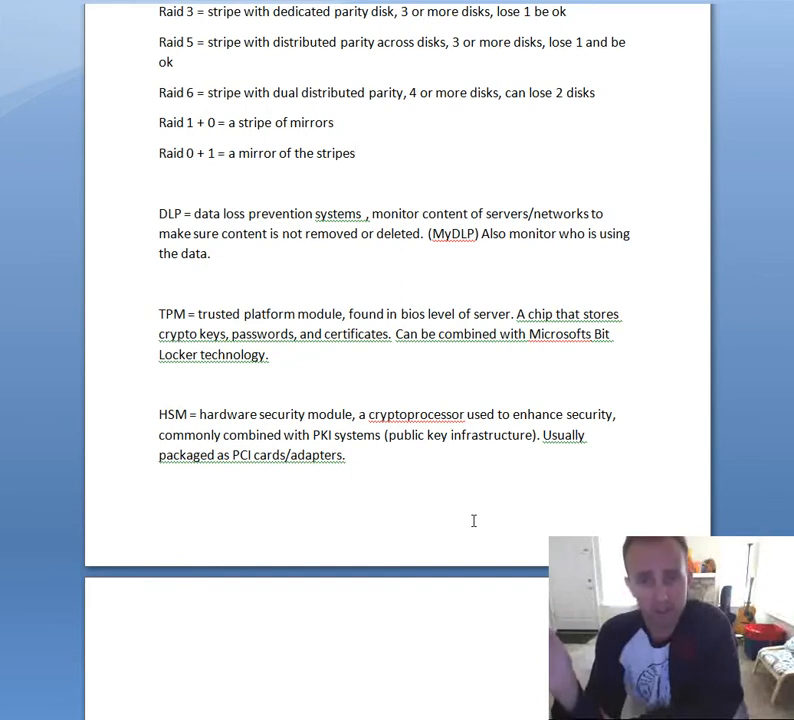
click(356, 152)
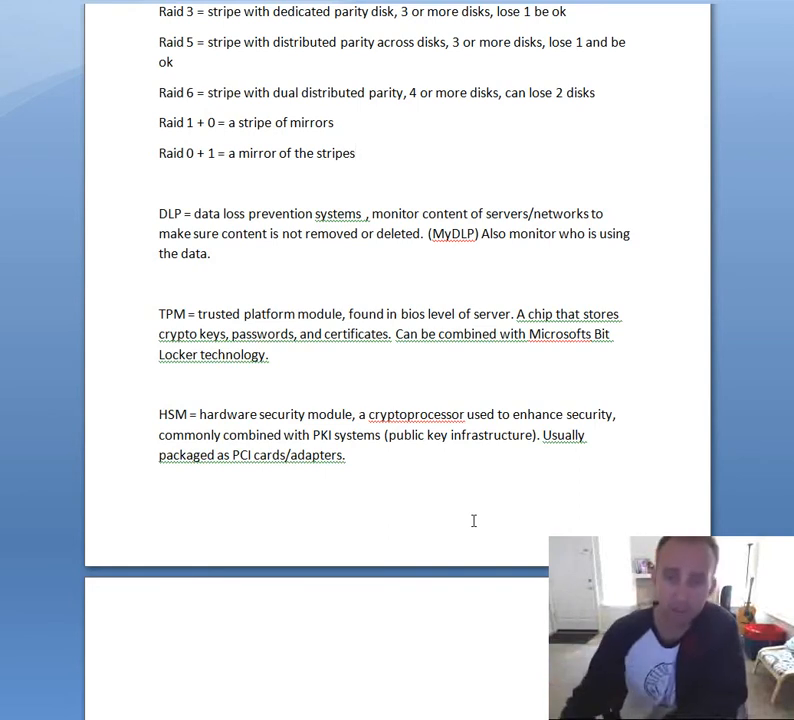
Step: Scroll back to the top showing the XaaS entry and cloud deployment definitions
scroll(down, 3)
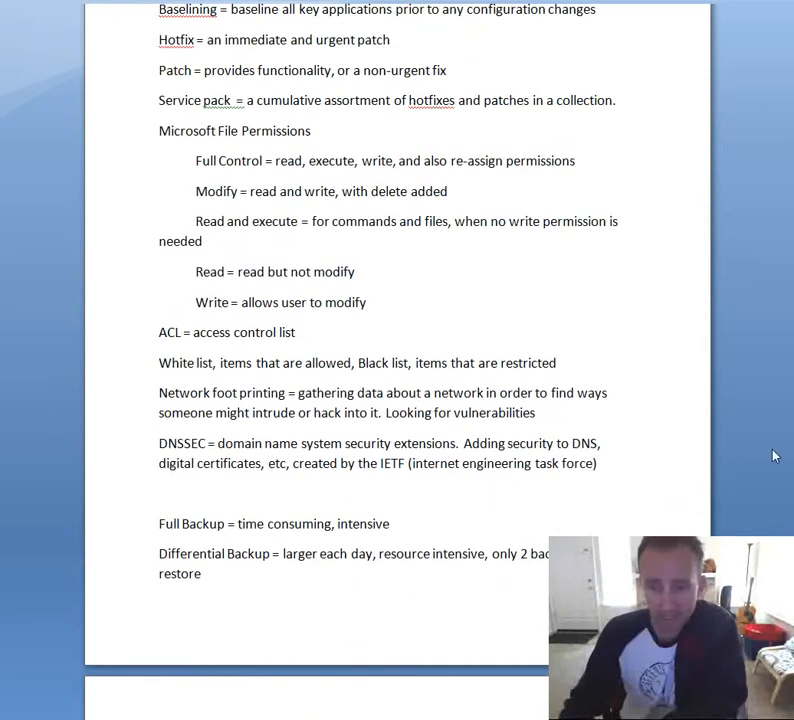
scroll(up, 3)
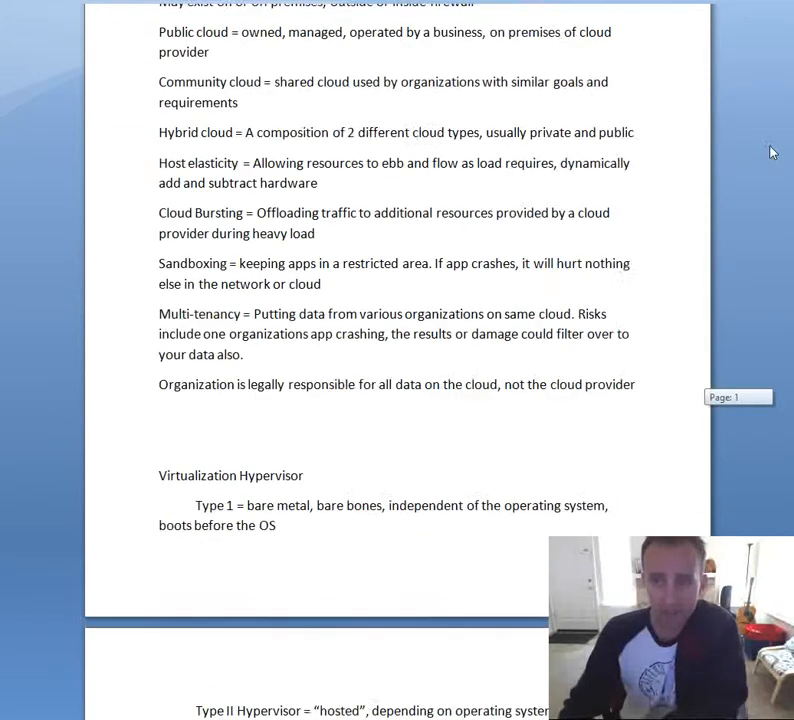
scroll(up, 3)
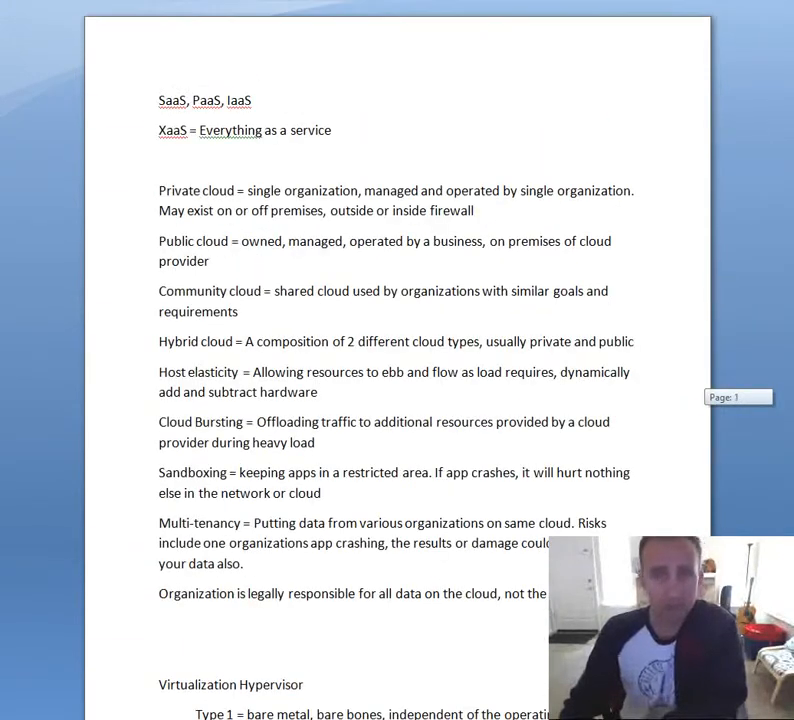